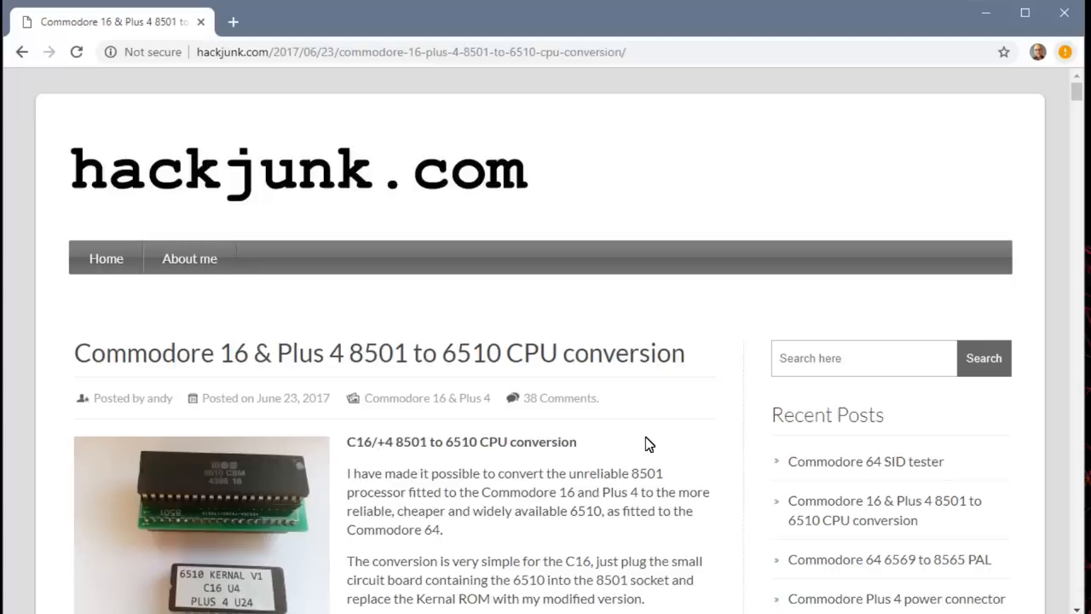
mouse_move(344, 374)
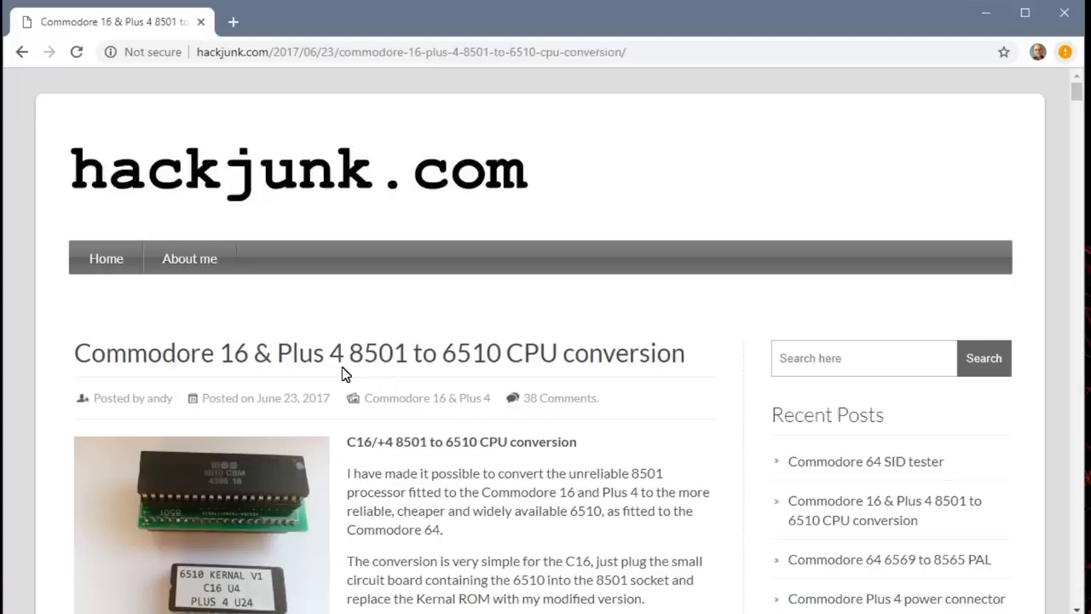
mouse_move(484, 374)
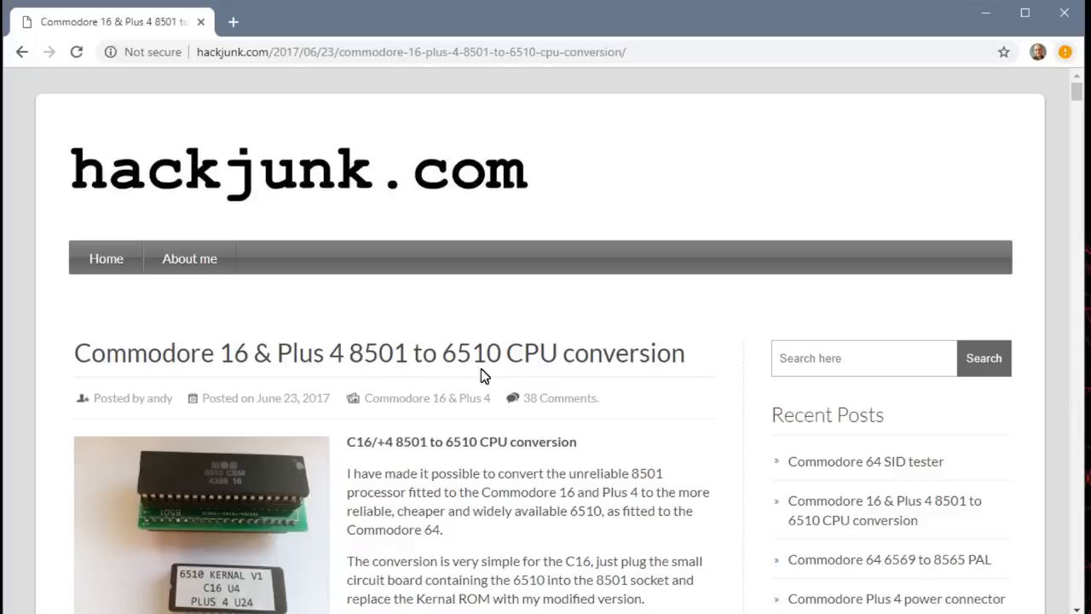
mouse_move(268, 377)
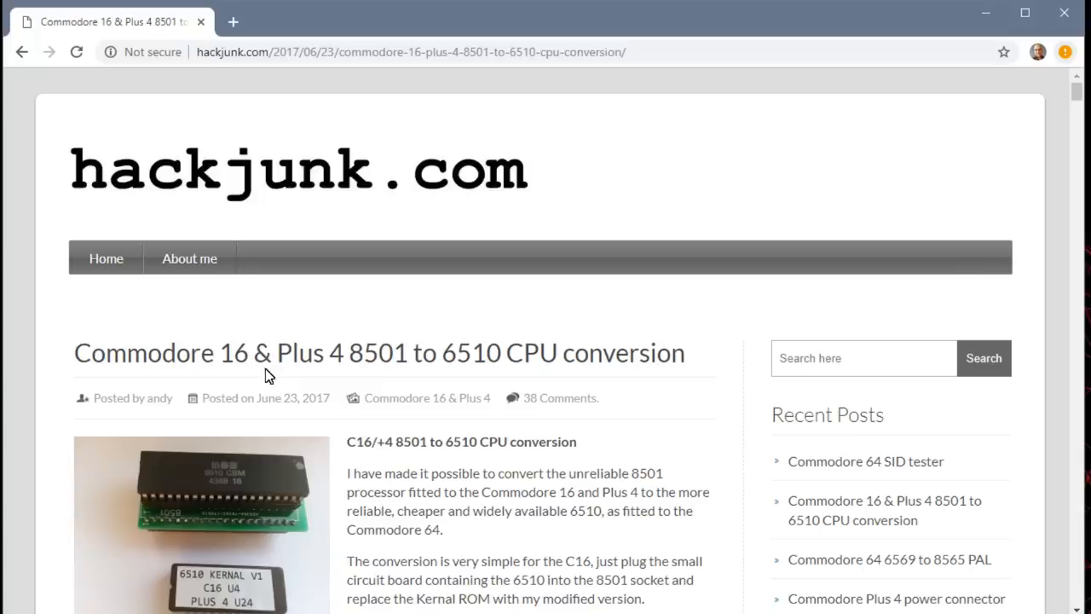
mouse_move(192, 532)
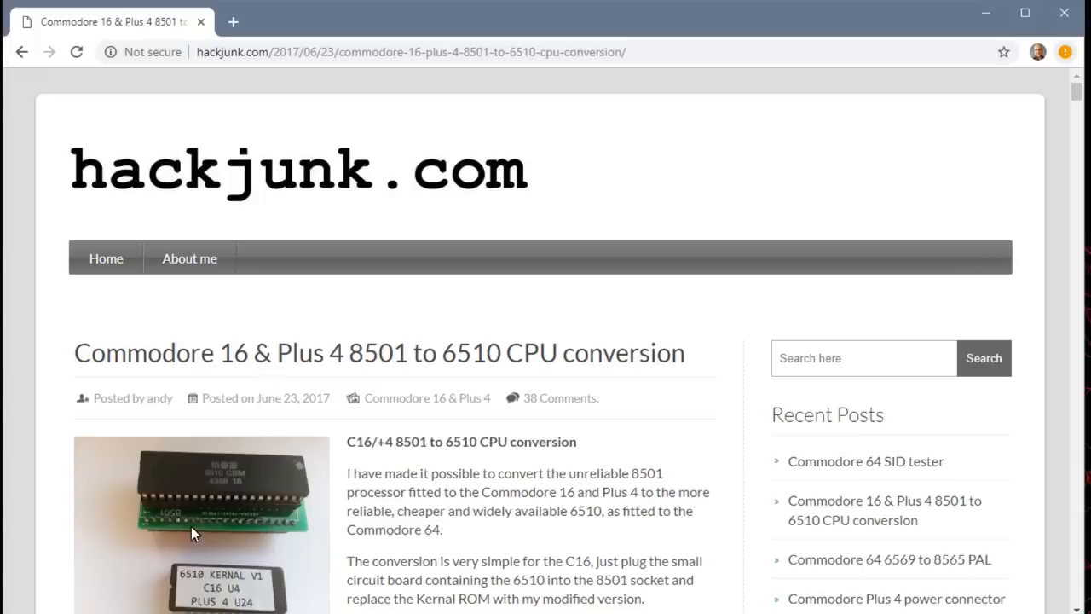
mouse_move(563, 372)
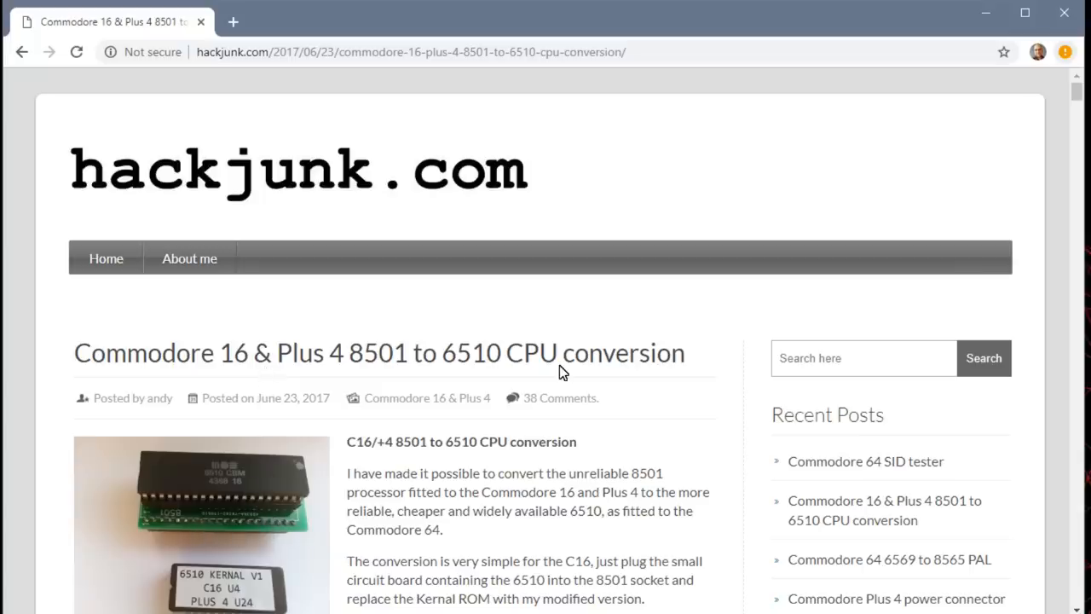
Scroll through the adapter notes to view the 8501 and 6510 pinout diagrams side by side.
scroll(down, 3)
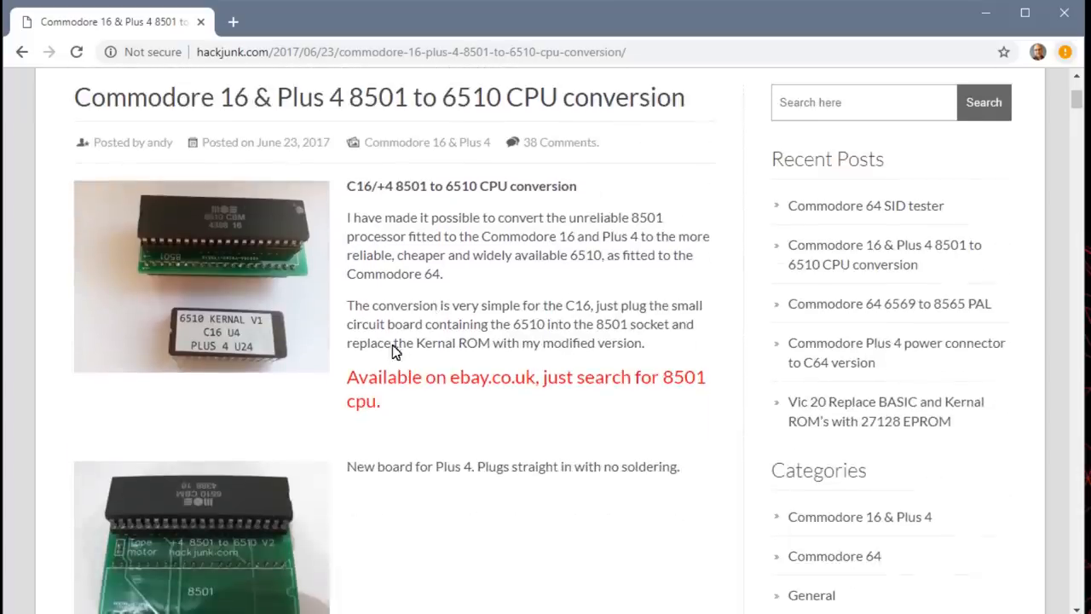
mouse_move(264, 311)
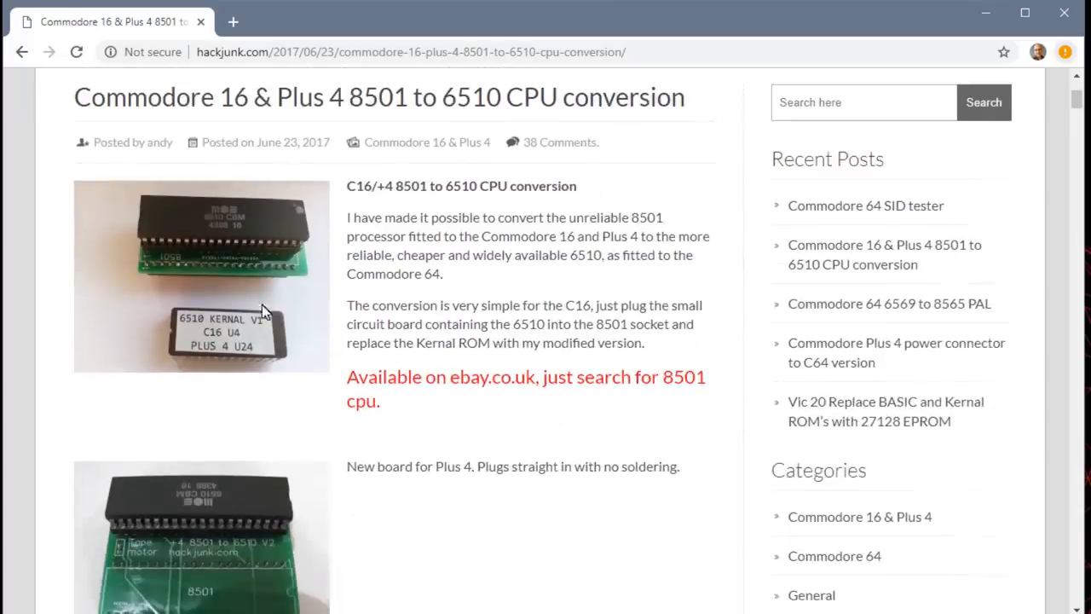
mouse_move(307, 445)
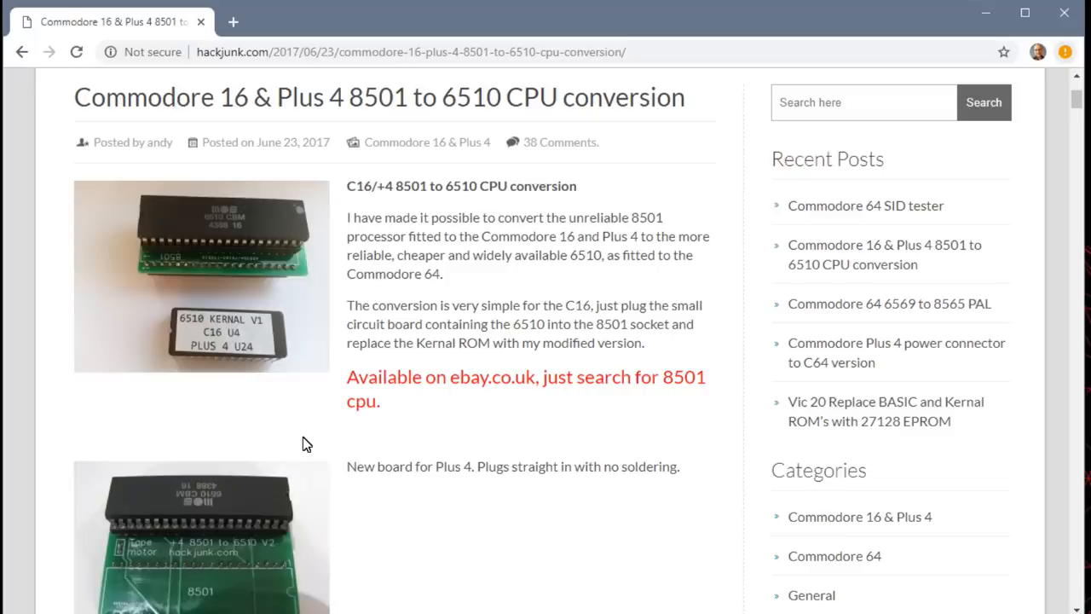
mouse_move(470, 461)
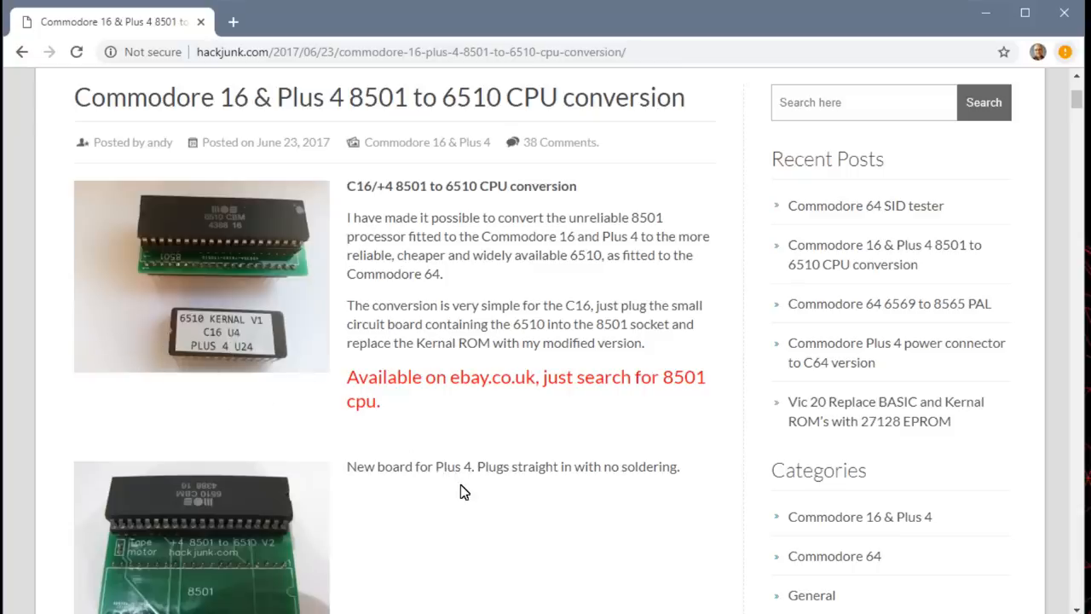
mouse_move(457, 480)
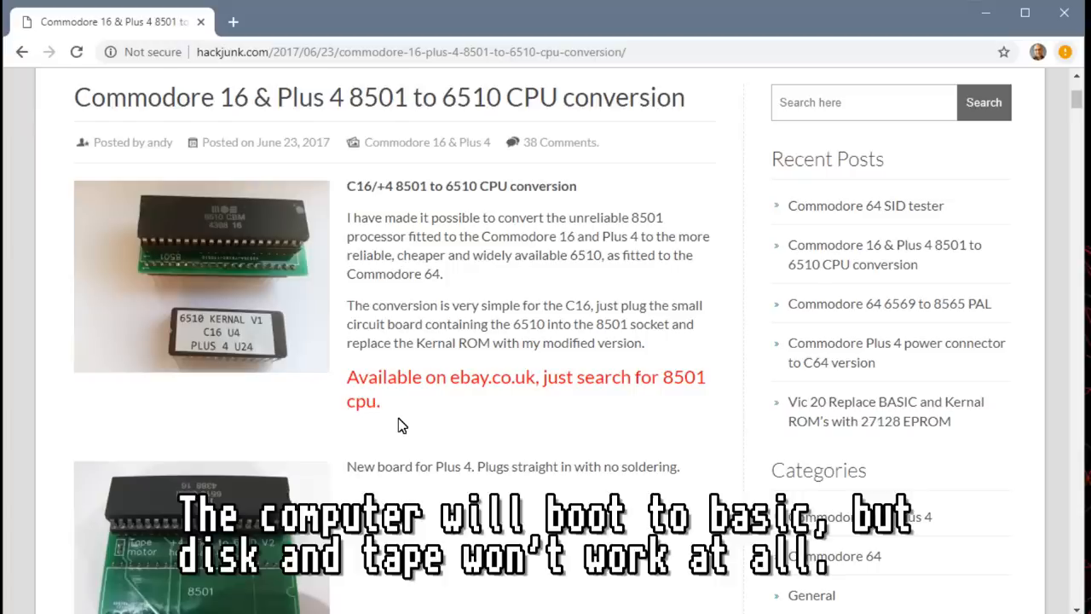
scroll(down, 3)
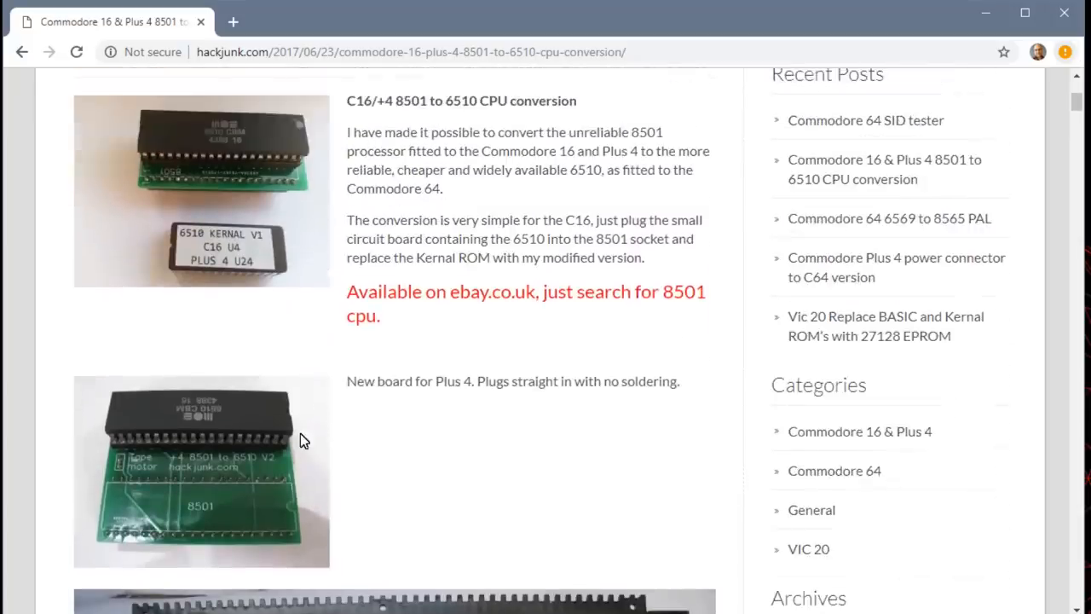
mouse_move(320, 435)
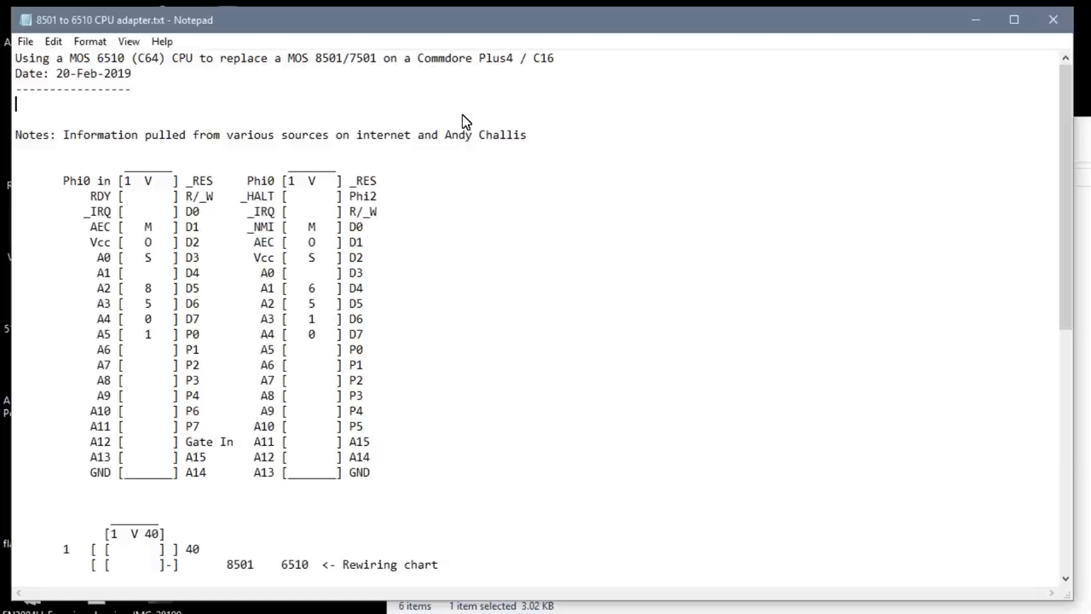
mouse_move(464, 239)
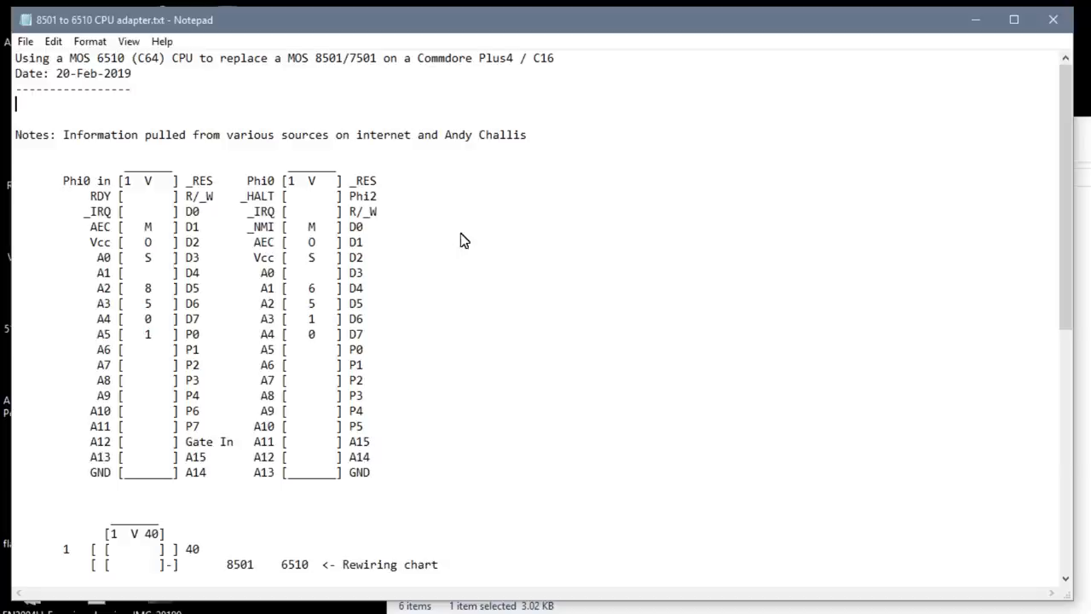
mouse_move(148, 334)
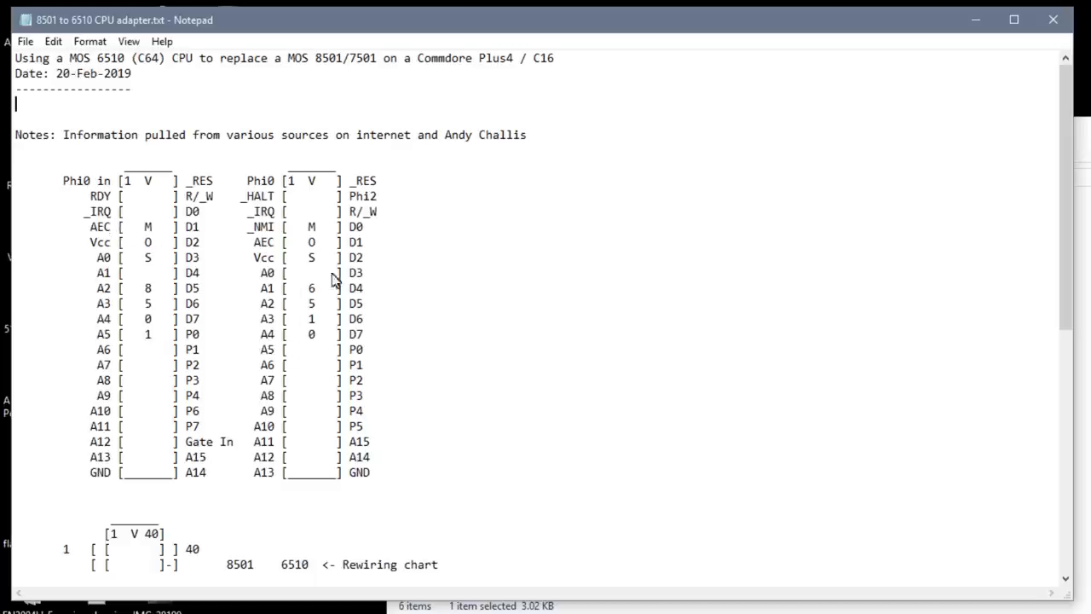
mouse_move(196, 298)
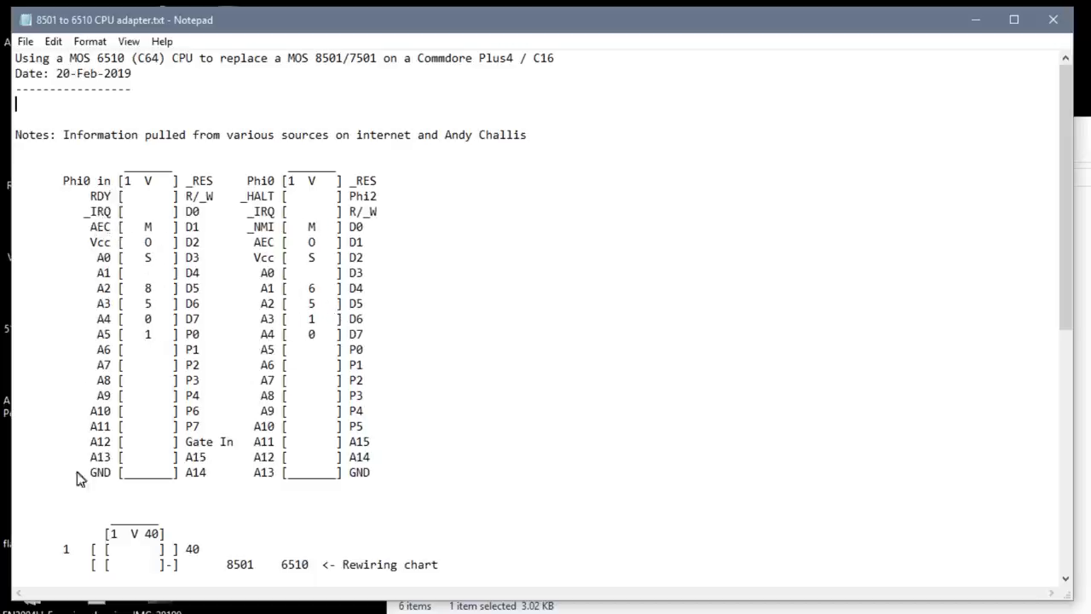
mouse_move(174, 220)
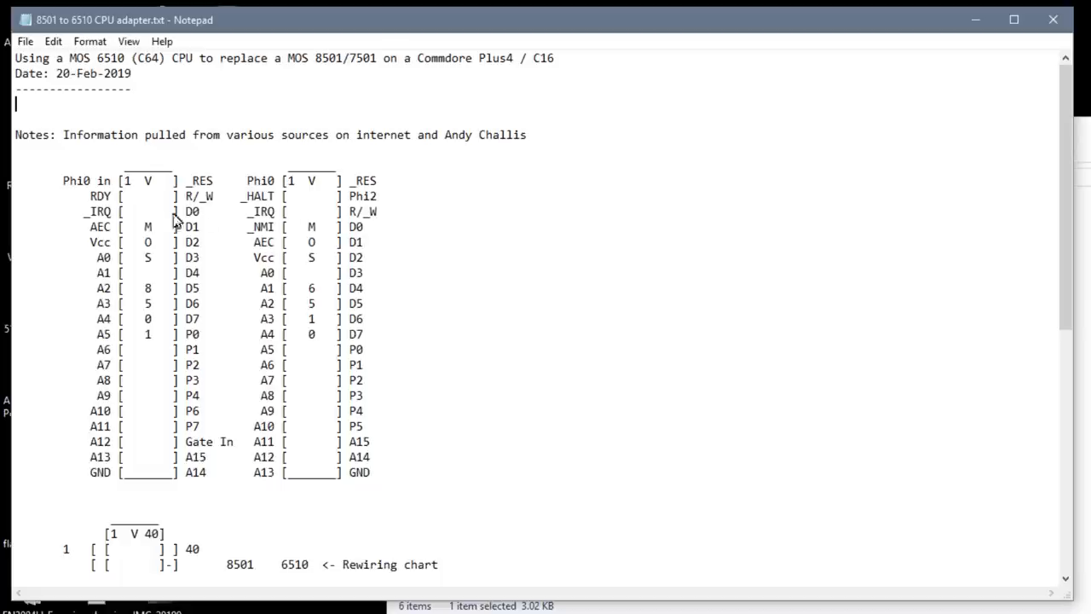
mouse_move(139, 365)
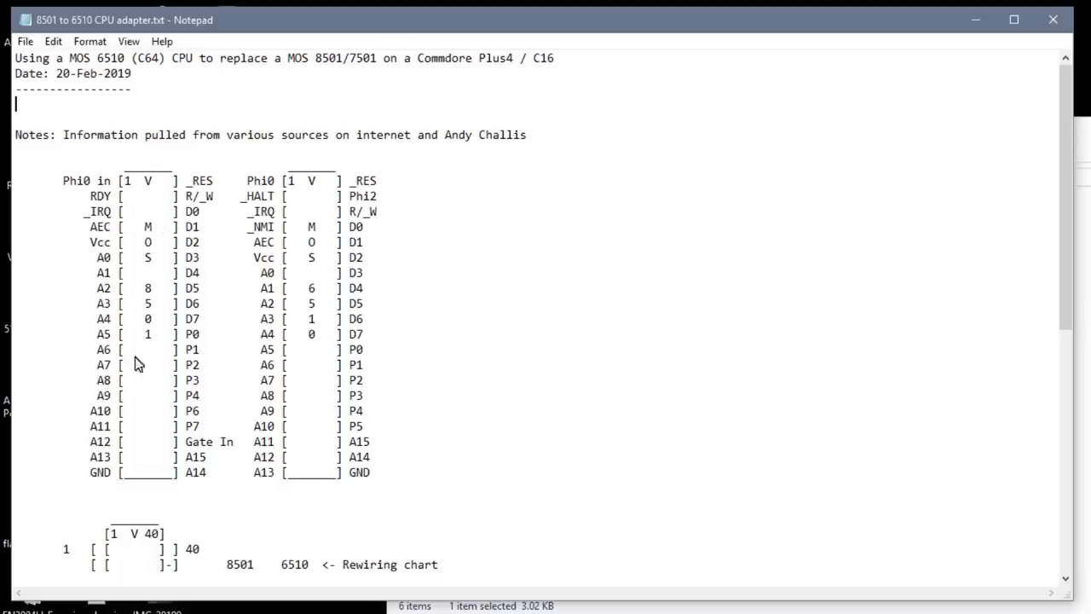
mouse_move(341, 232)
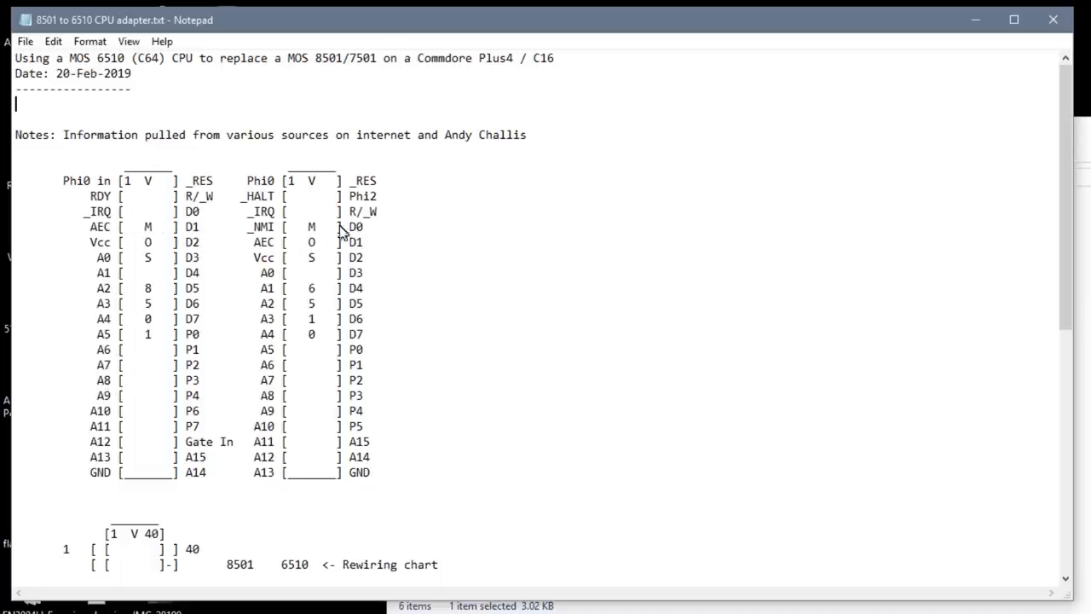
mouse_move(244, 237)
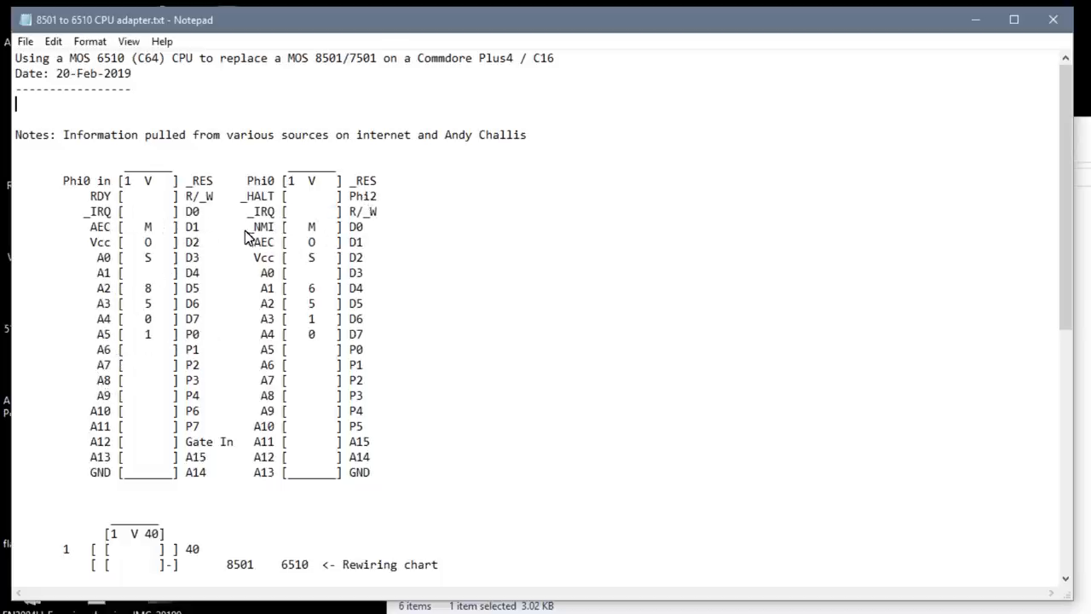
double_click(191, 335)
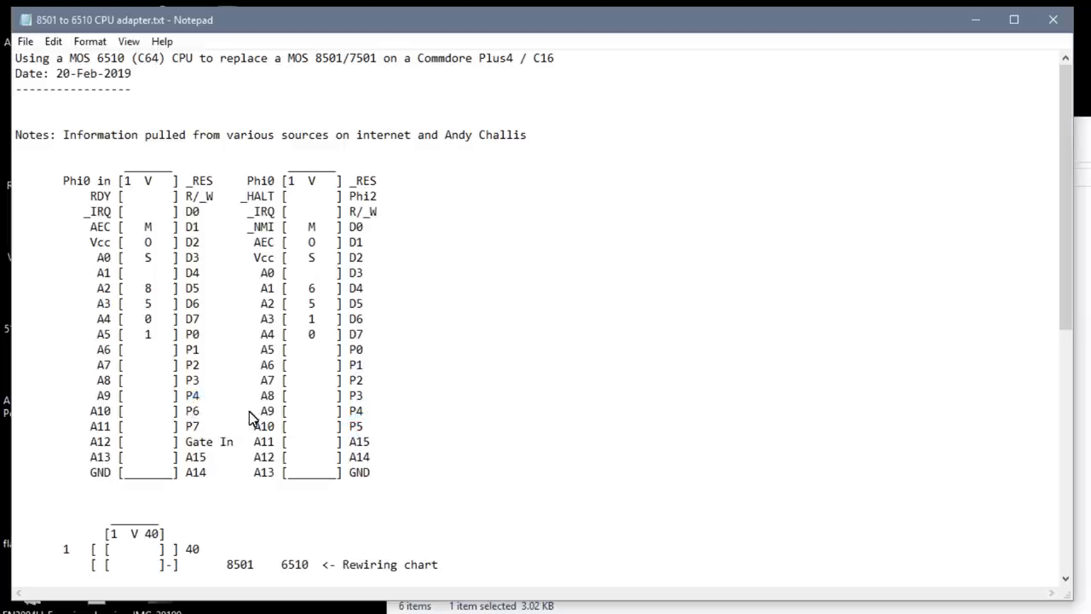
scroll(down, 3)
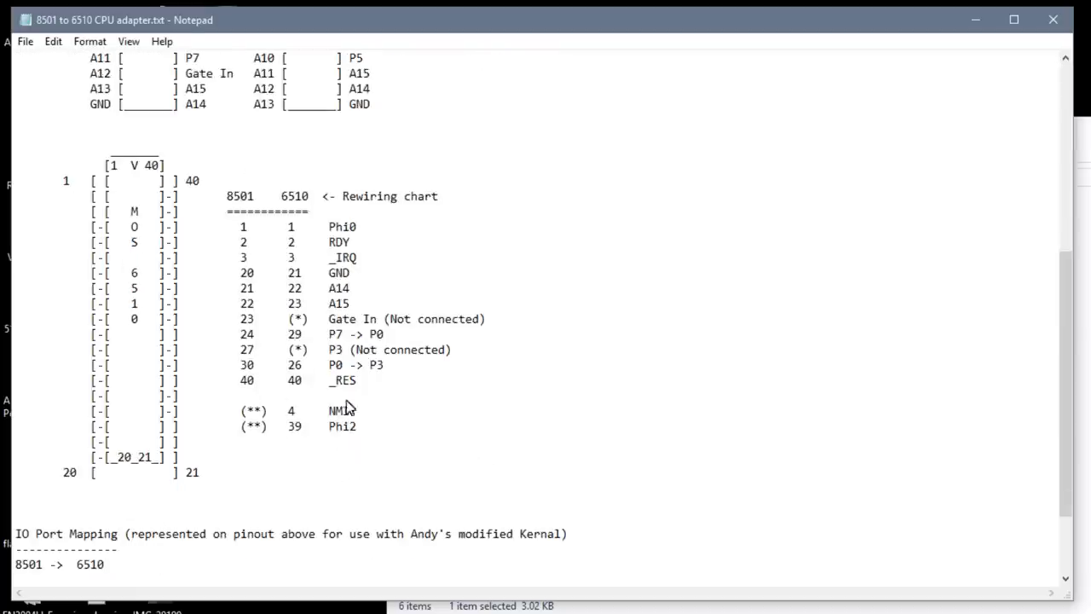
mouse_move(141, 254)
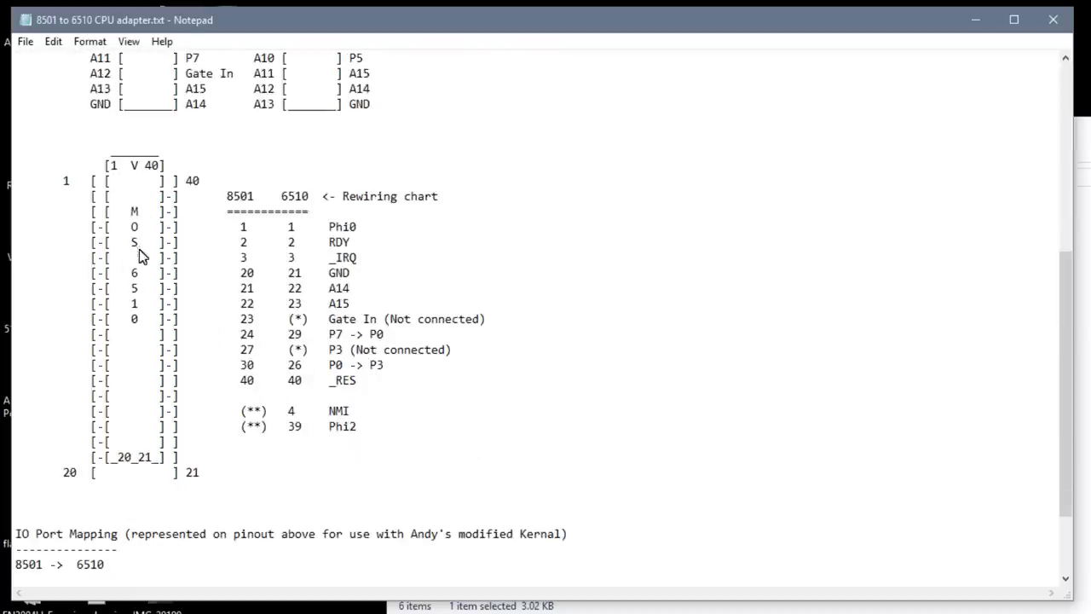
mouse_move(119, 211)
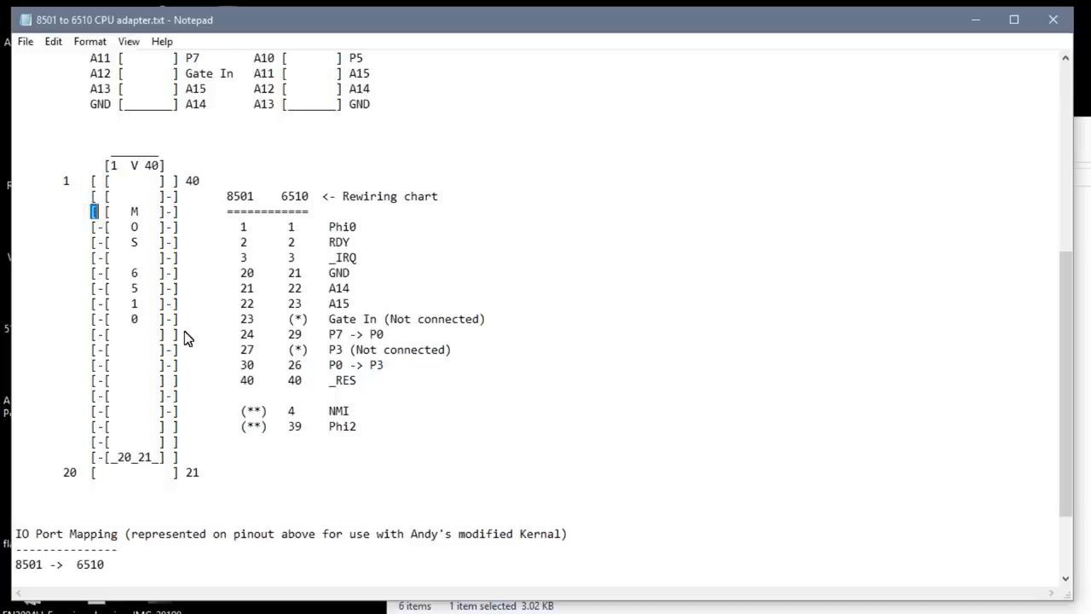
mouse_move(188, 326)
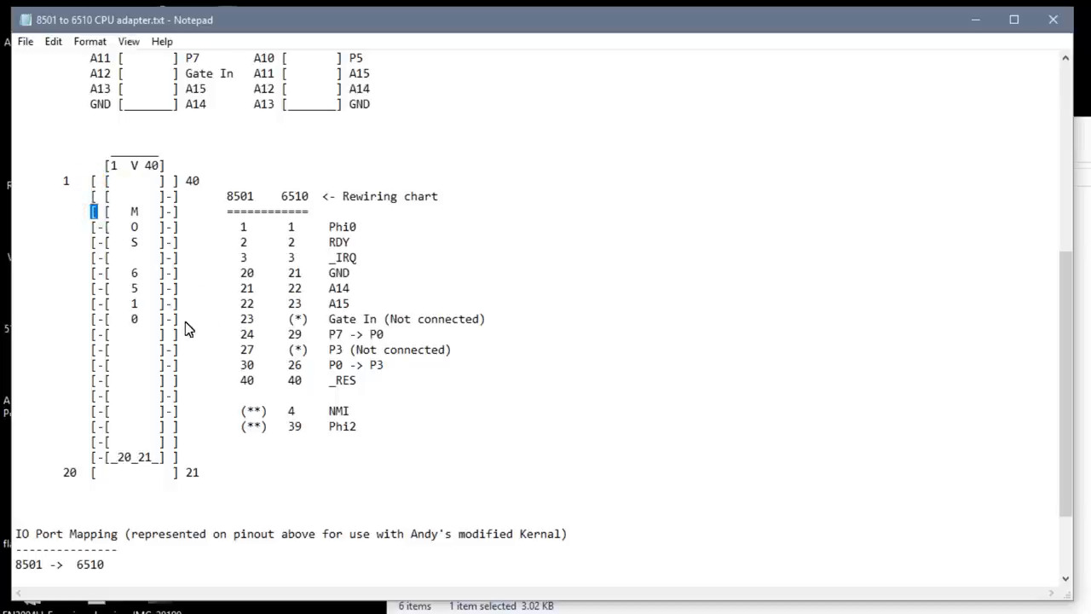
mouse_move(167, 204)
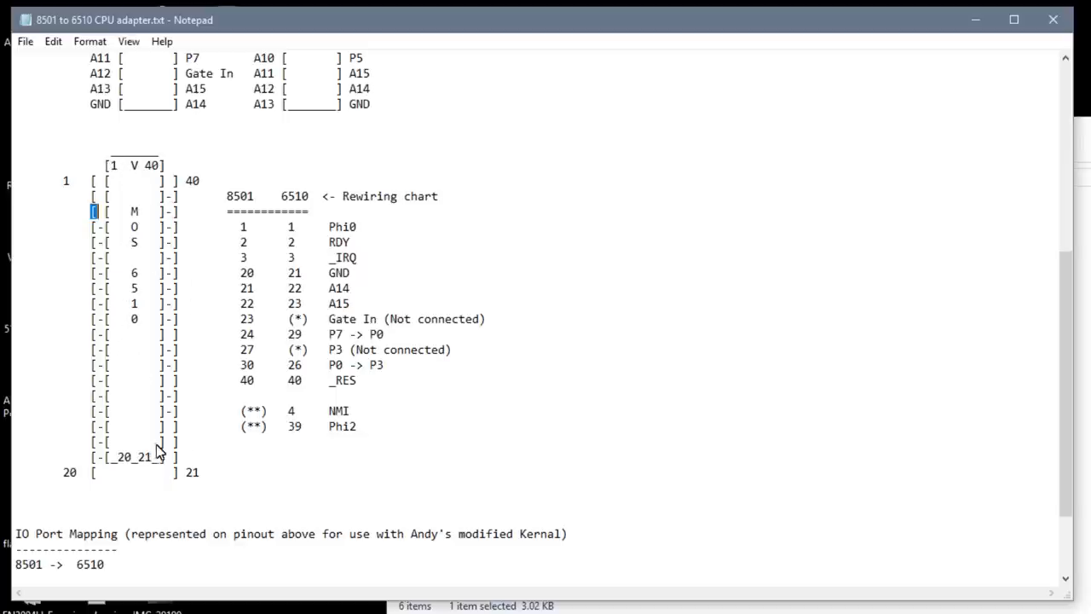
mouse_move(124, 186)
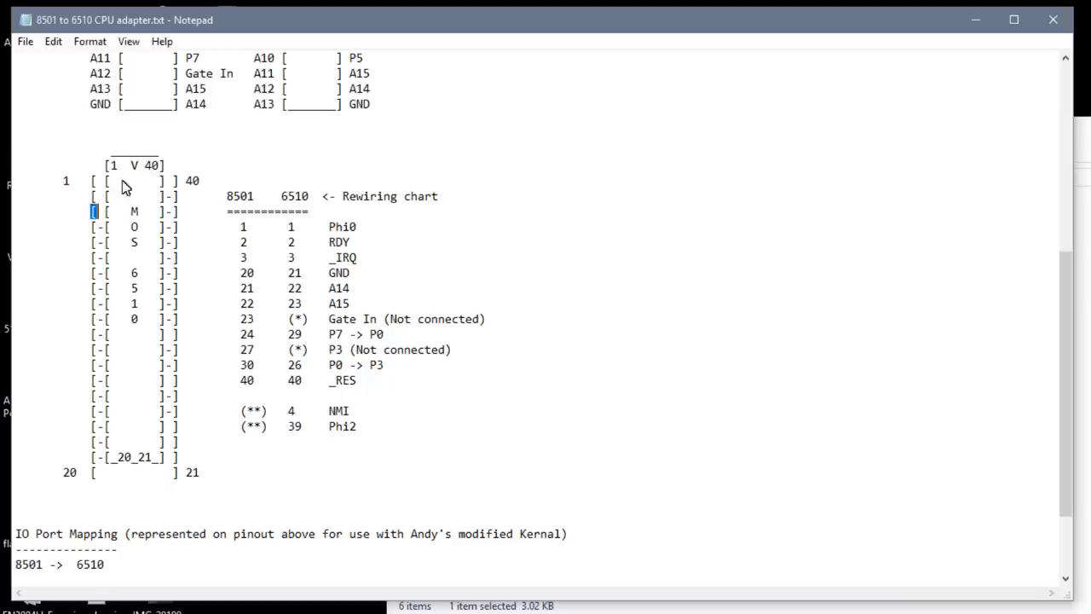
mouse_move(168, 168)
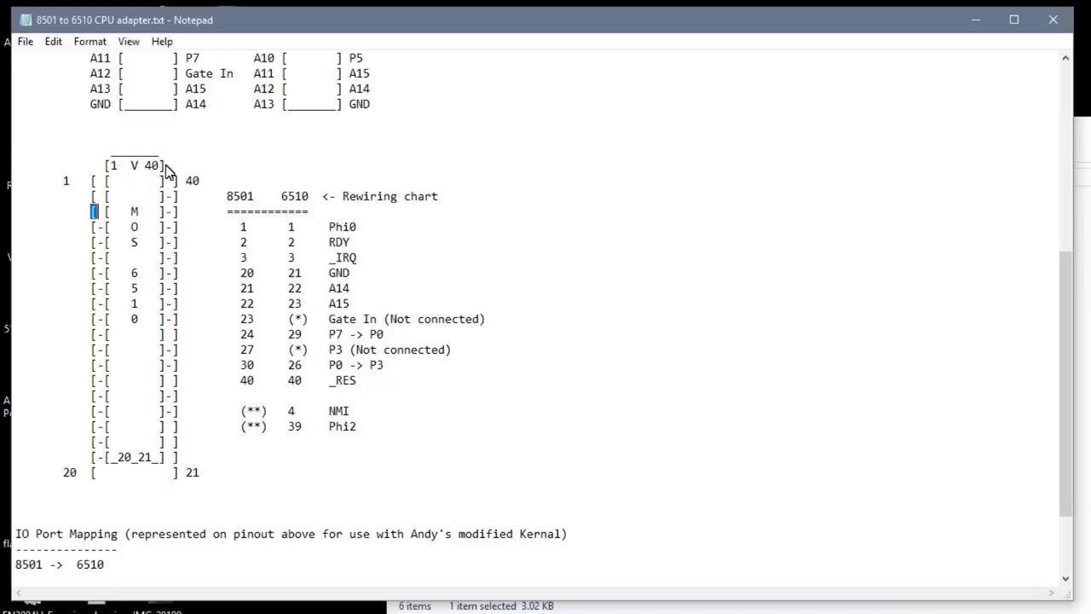
mouse_move(260, 244)
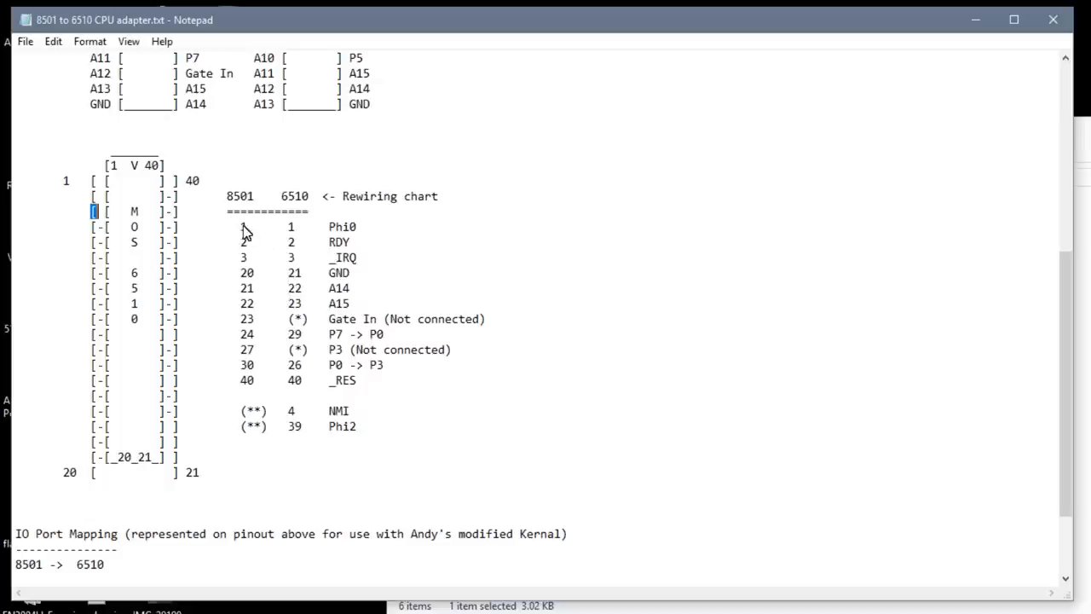
double_click(289, 226)
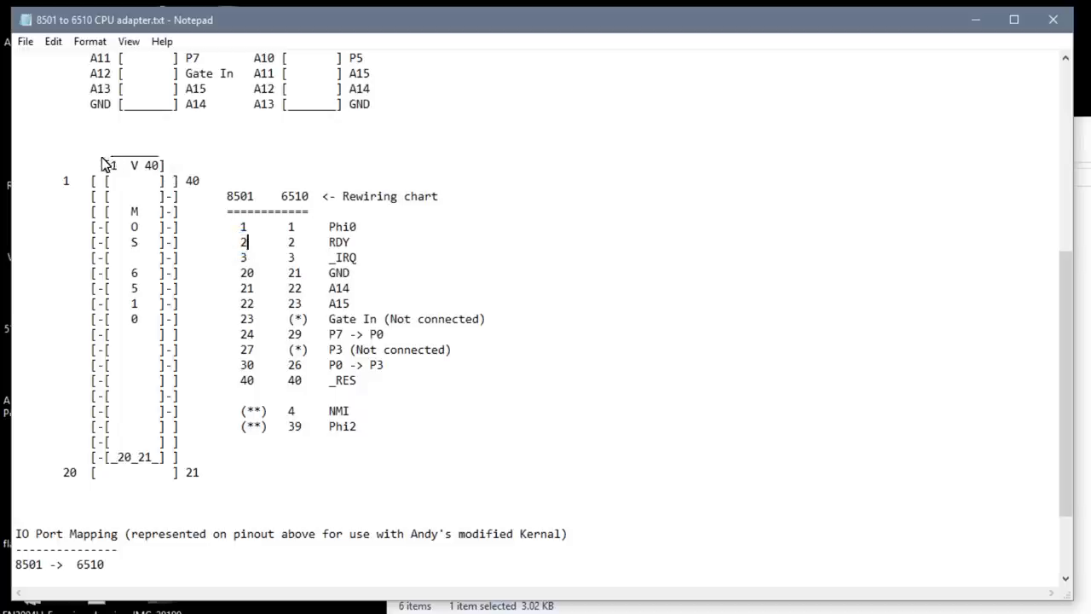
mouse_move(344, 406)
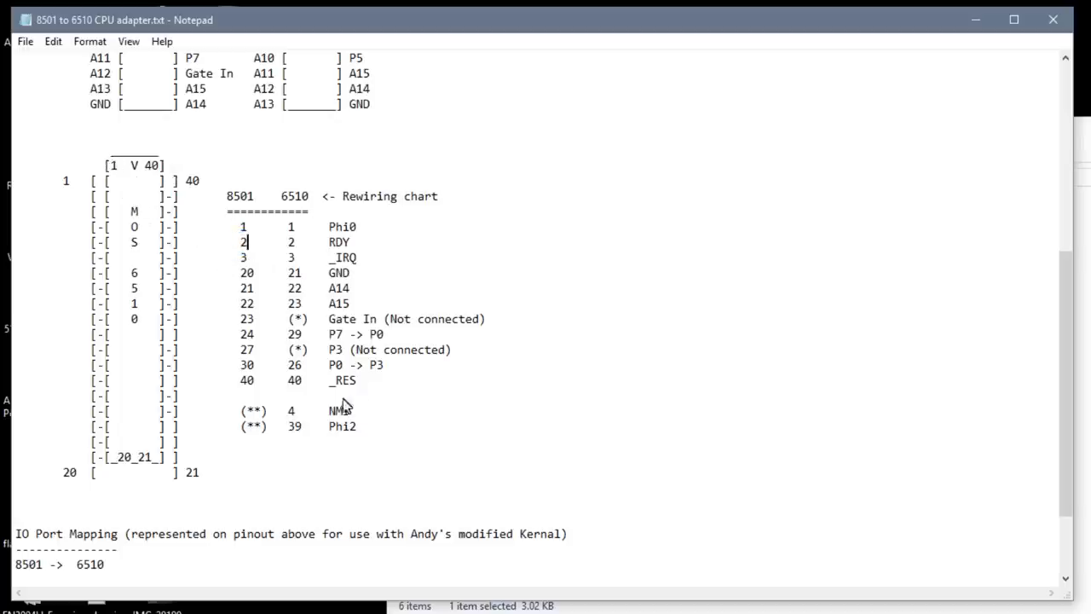